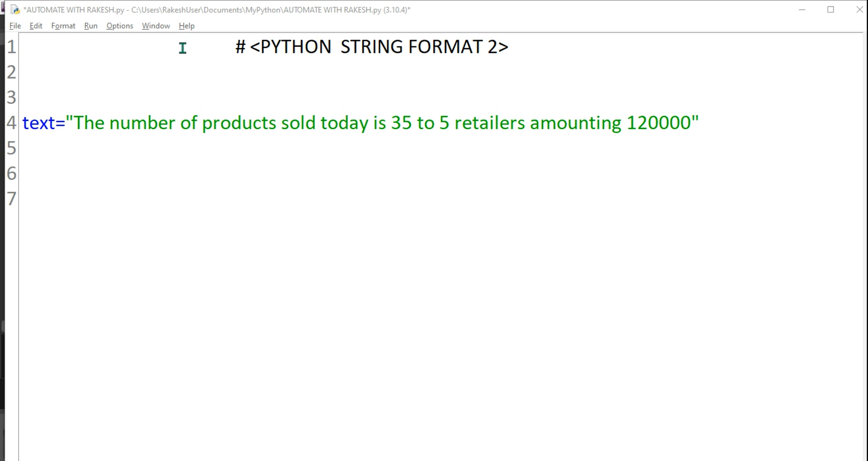
# - Review the FORMAT heading and the text string's values 35, 5 and 120000
pyautogui.click(260, 50)
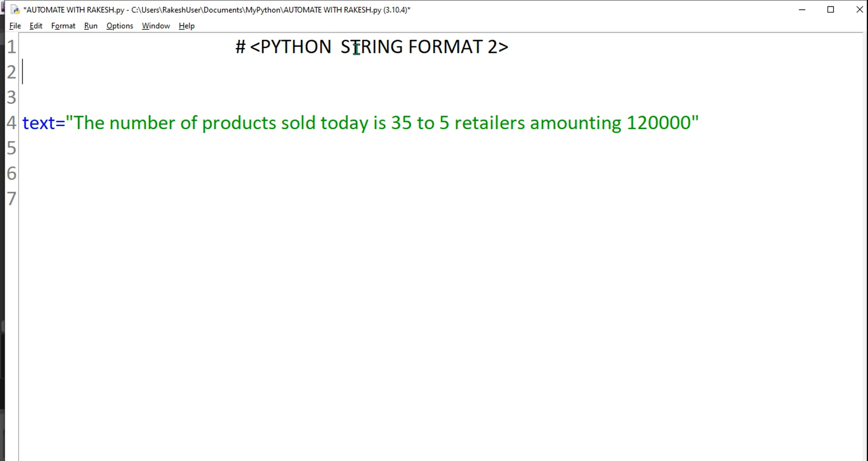
pyautogui.doubleClick(358, 49)
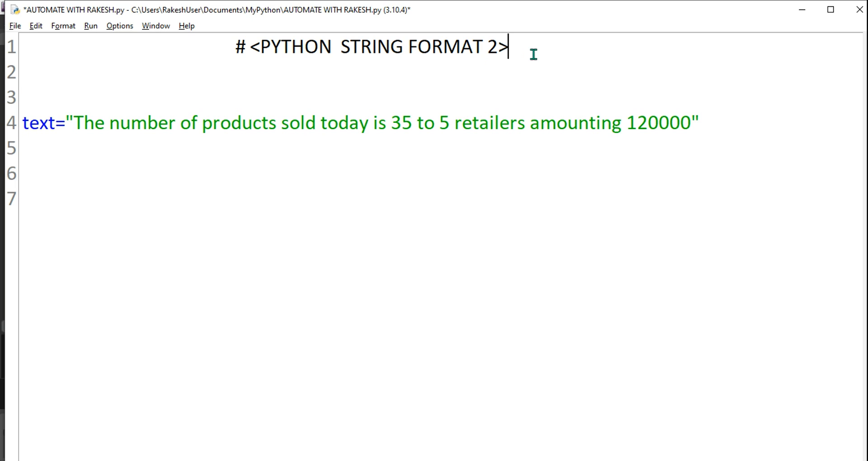
pyautogui.moveTo(488, 50)
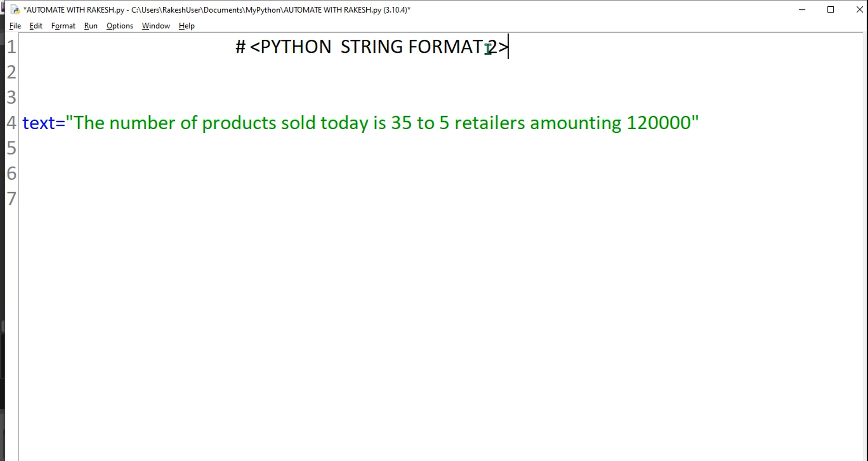
pyautogui.doubleClick(450, 48)
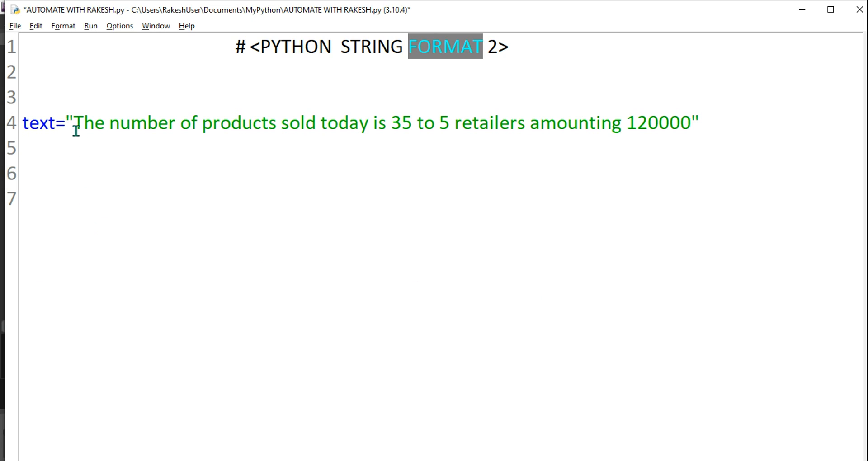
pyautogui.moveTo(240, 128)
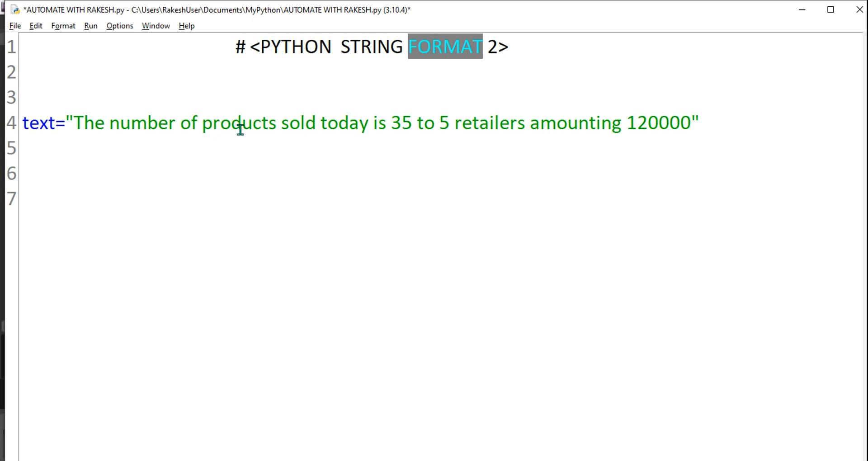
pyautogui.doubleClick(403, 126)
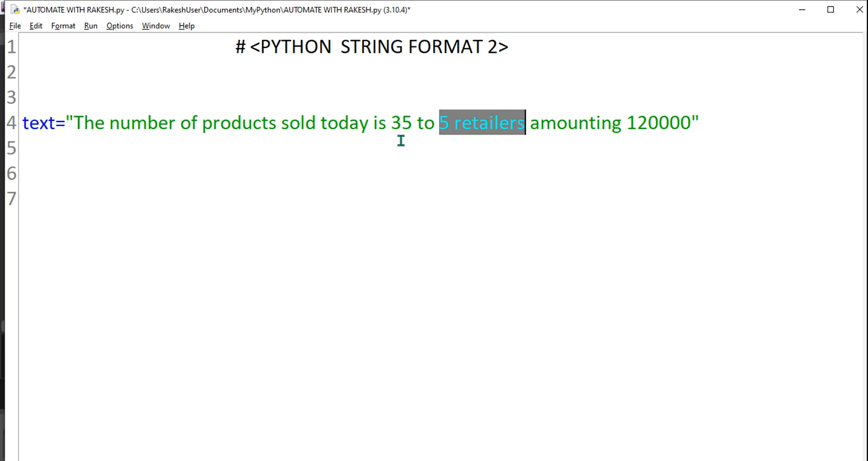
pyautogui.moveTo(639, 103)
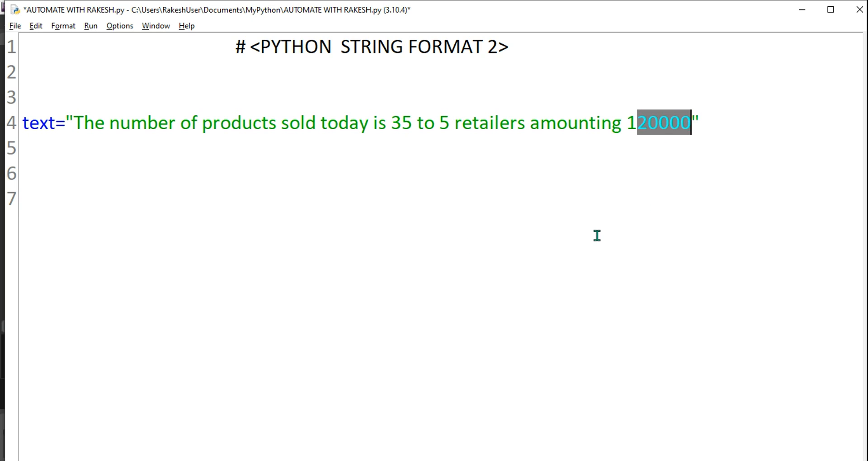
pyautogui.click(446, 123)
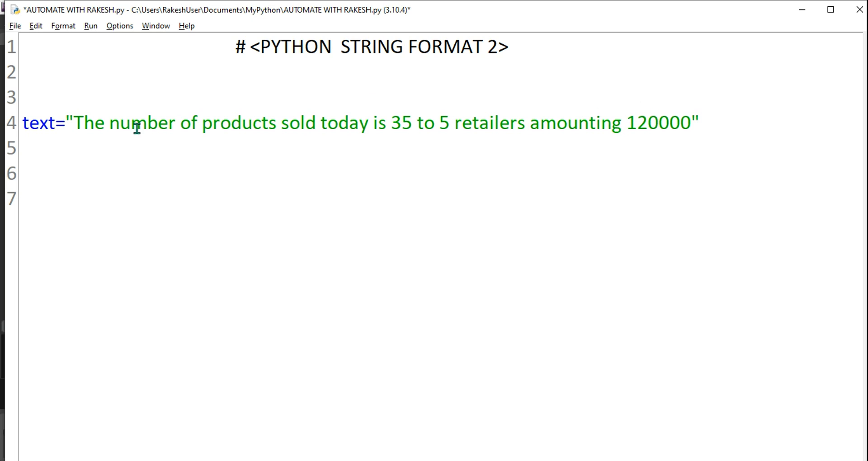
pyautogui.doubleClick(399, 125)
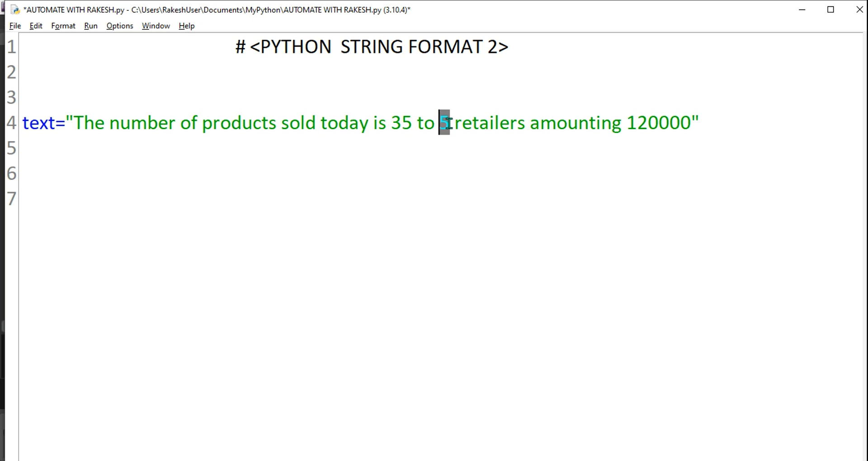
pyautogui.doubleClick(660, 123)
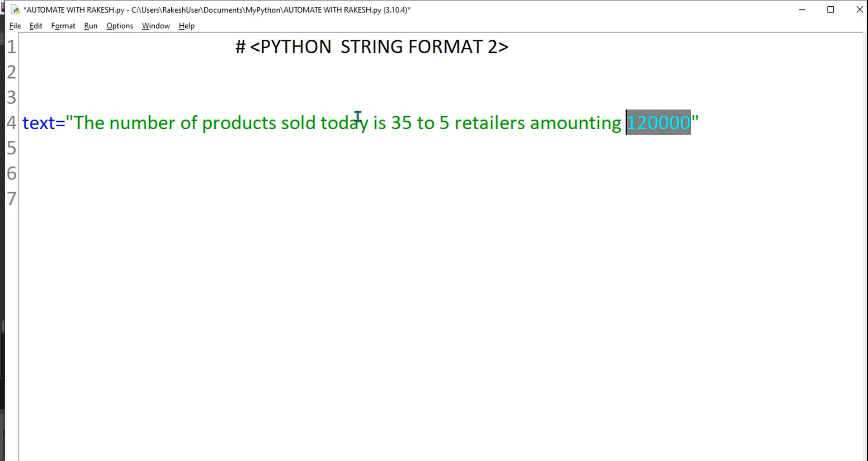
# - Replace 35, 5 and 120000 in the text string with empty {} placeholders
pyautogui.doubleClick(401, 123)
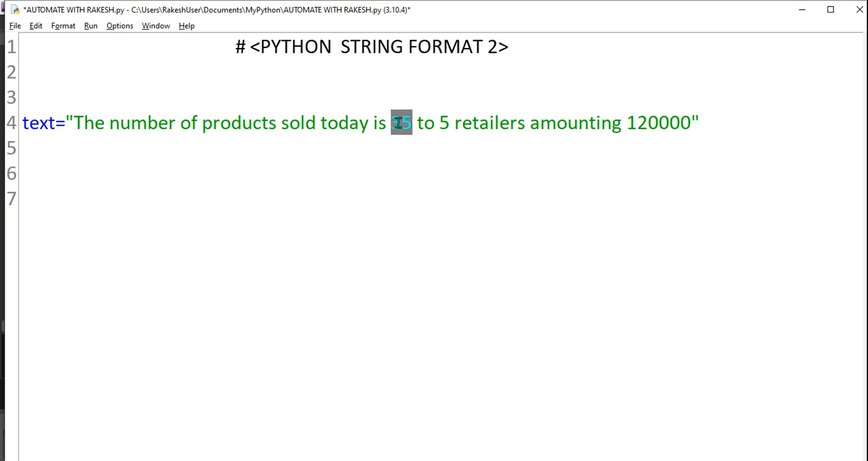
pyautogui.write('{}')
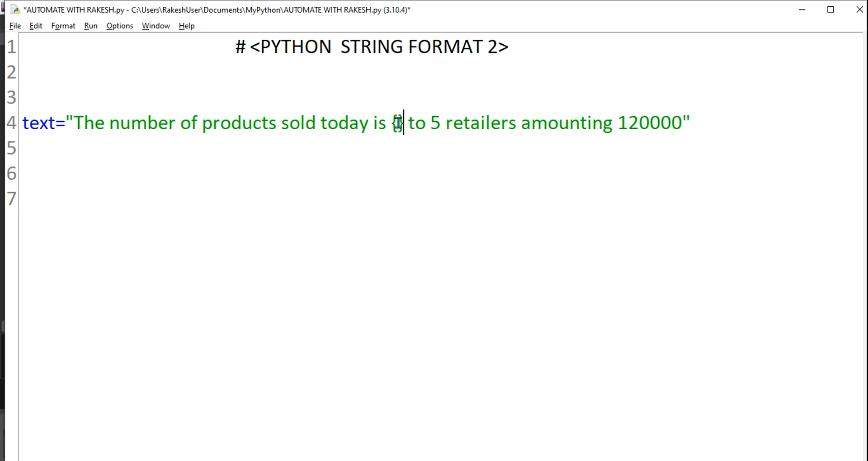
pyautogui.doubleClick(440, 122)
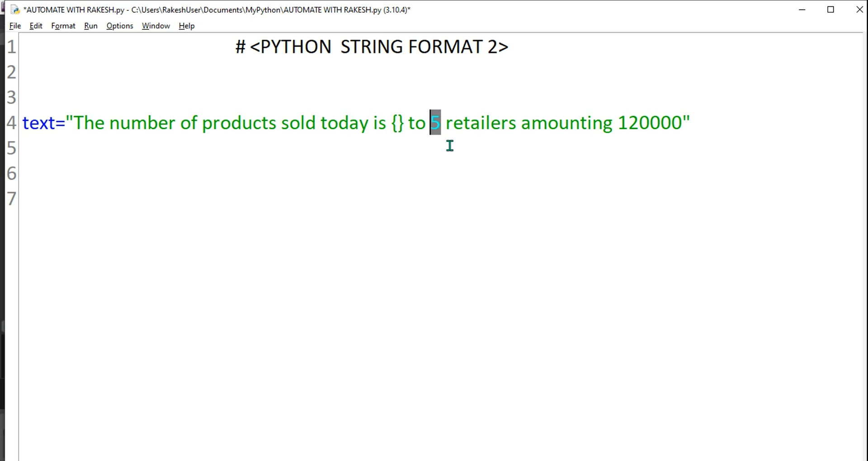
pyautogui.write('{}')
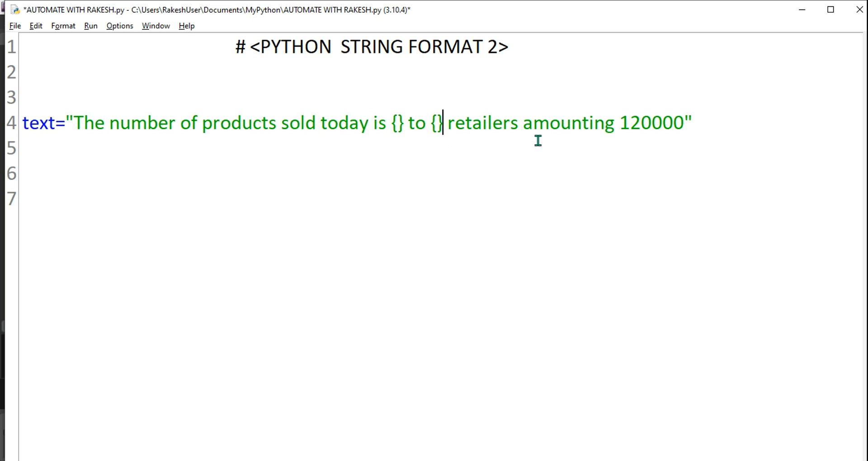
pyautogui.doubleClick(652, 123)
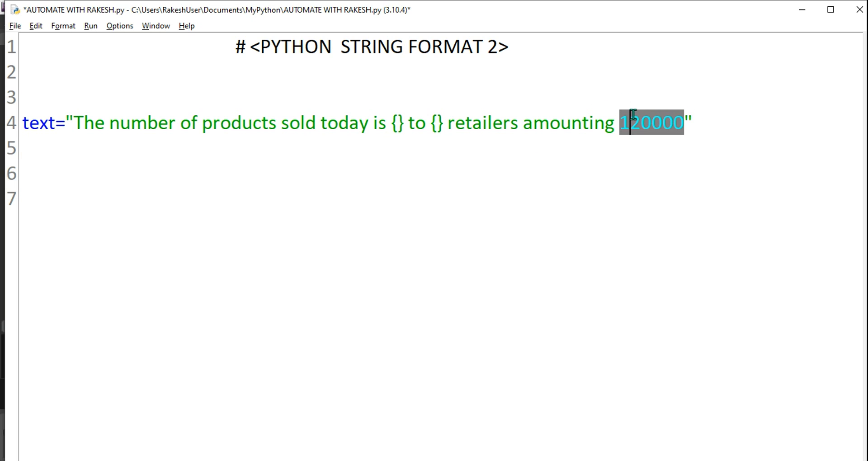
pyautogui.write('{}')
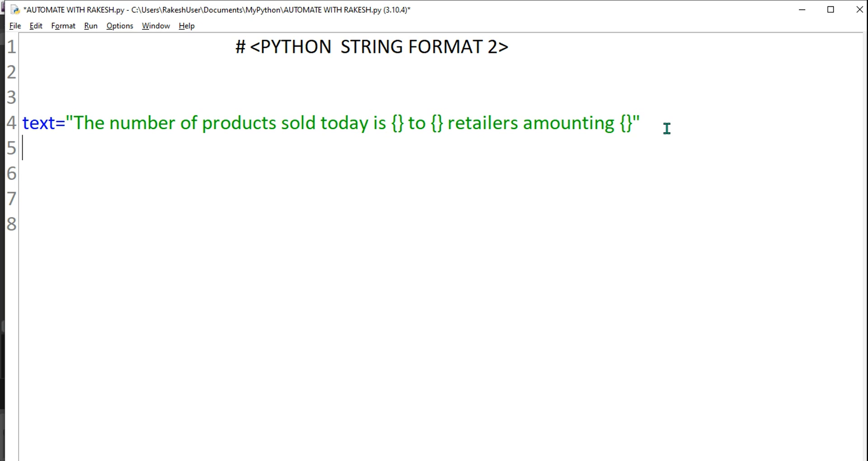
# - Write text=text.format(35,10,180000) beneath the template string
pyautogui.write('text')
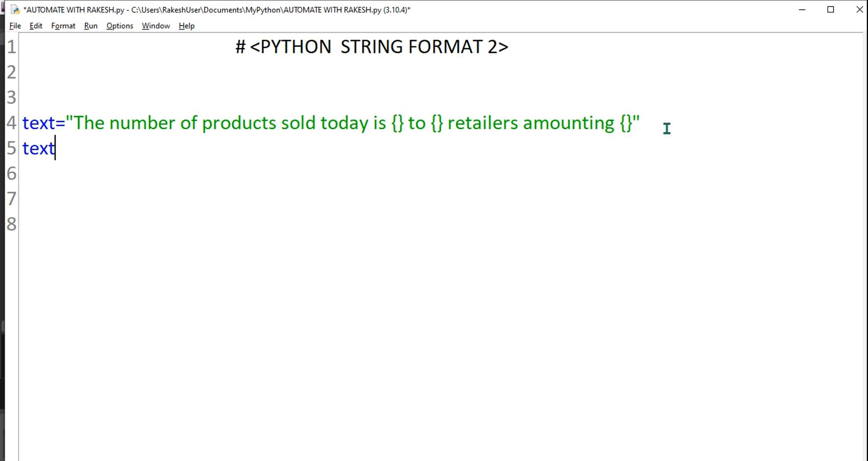
pyautogui.write('=text')
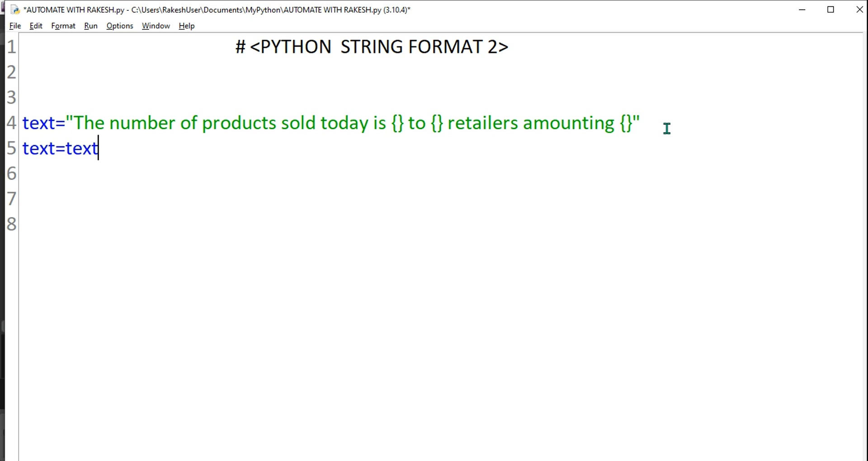
pyautogui.write('.f')
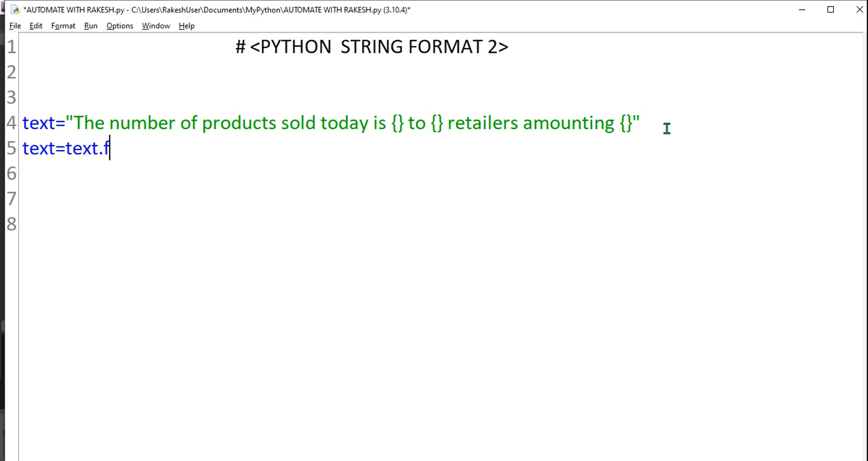
pyautogui.write('ormat')
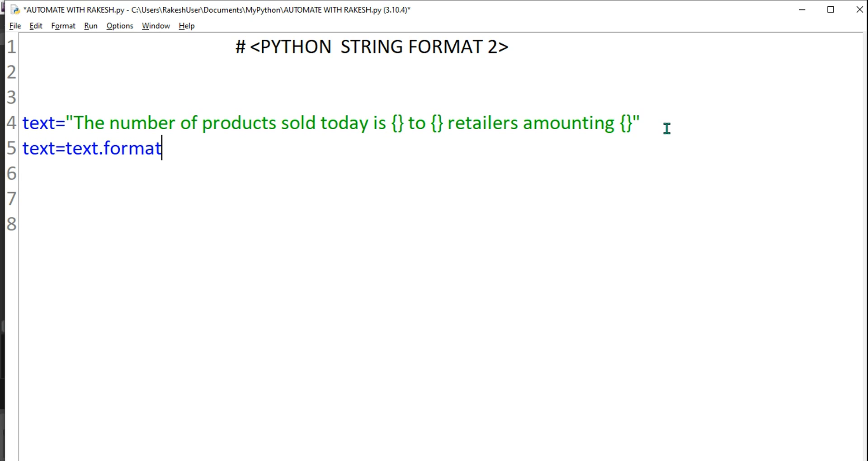
pyautogui.write('()')
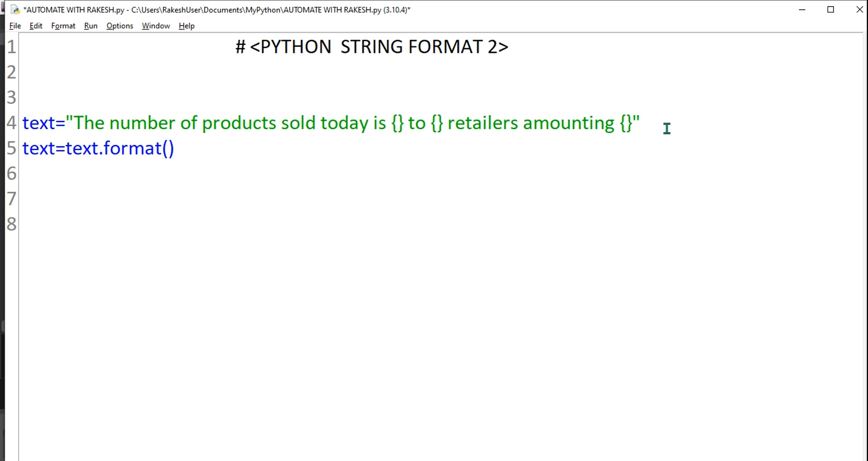
pyautogui.doubleClick(395, 123)
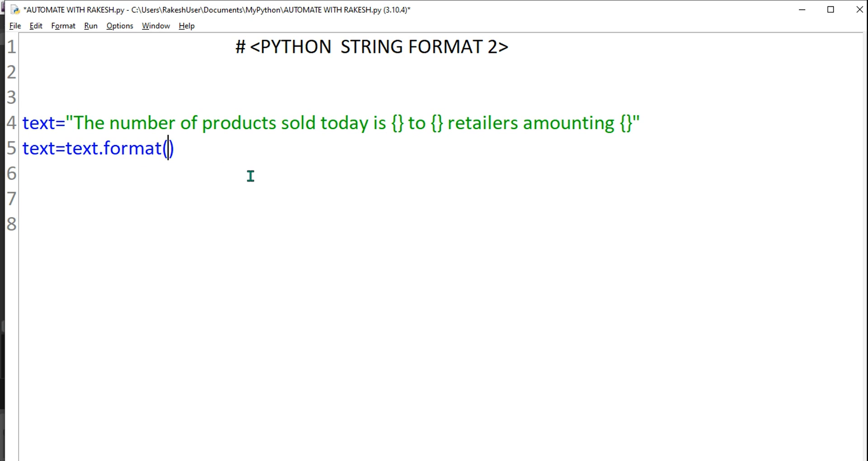
pyautogui.write('35')
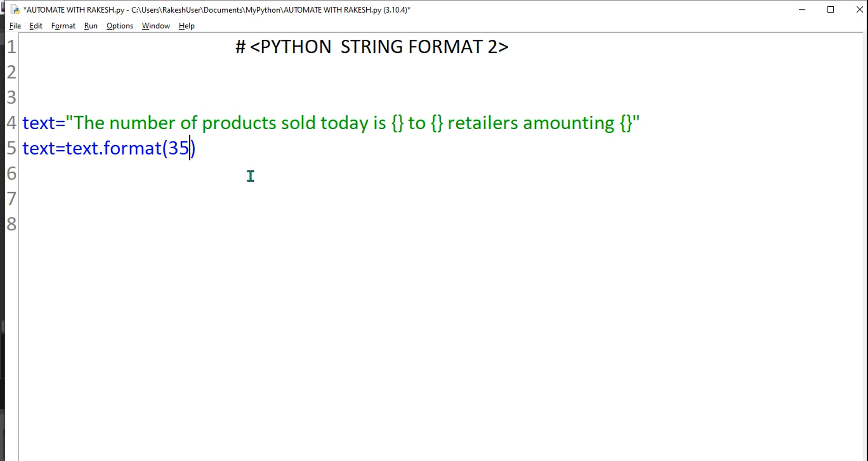
pyautogui.moveTo(376, 141)
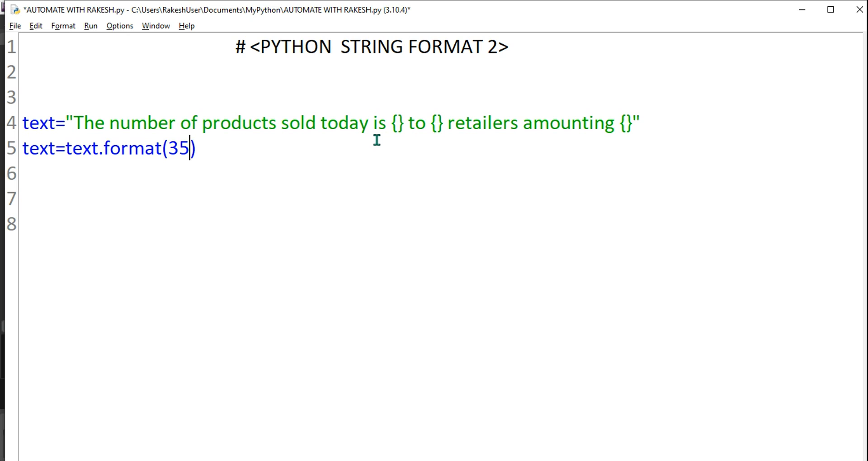
pyautogui.write(',10')
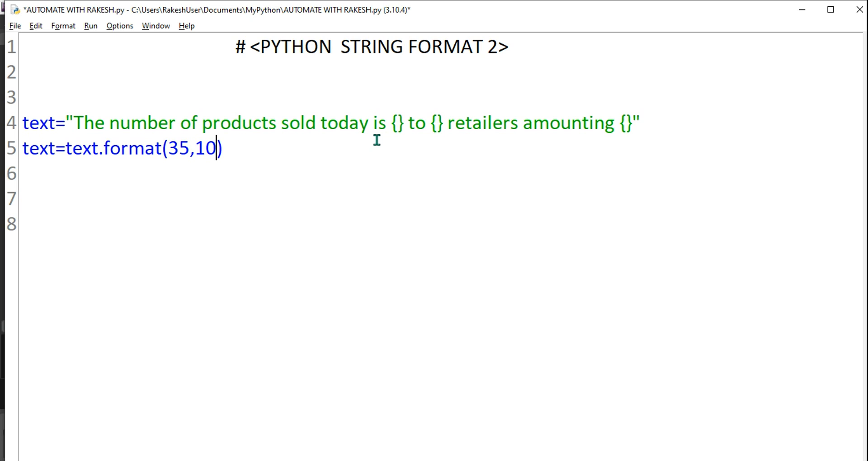
pyautogui.write(',')
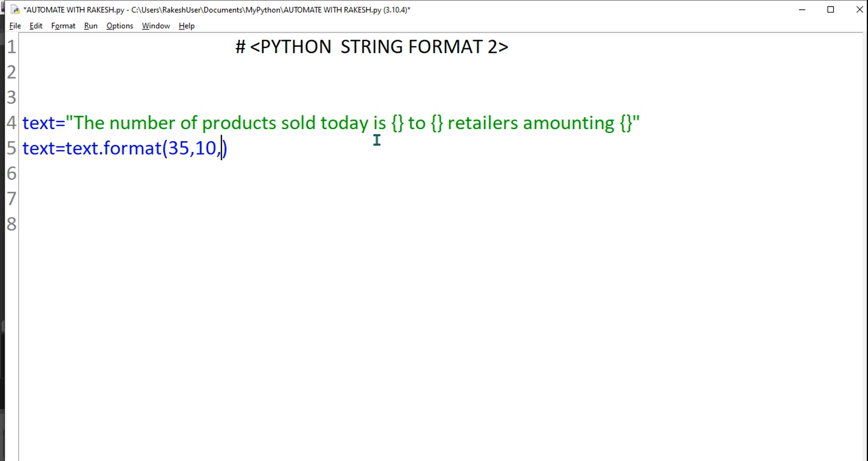
pyautogui.write('180000')
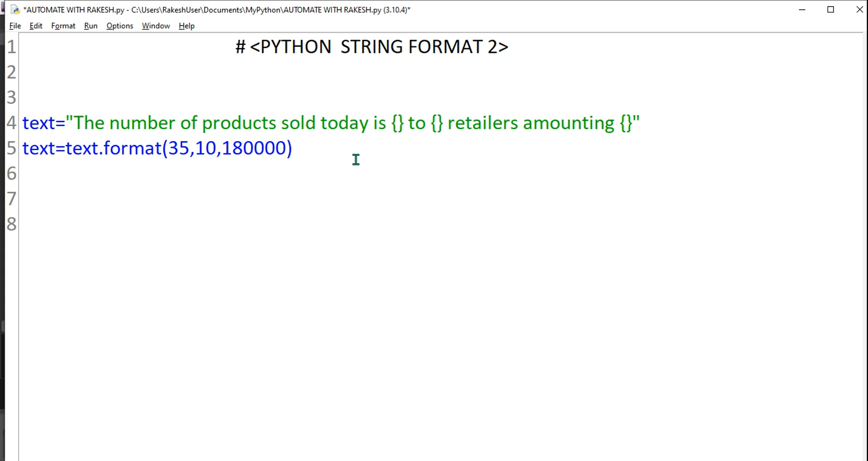
# - Add a print(text) line to display the formatted sentence
pyautogui.write('print')
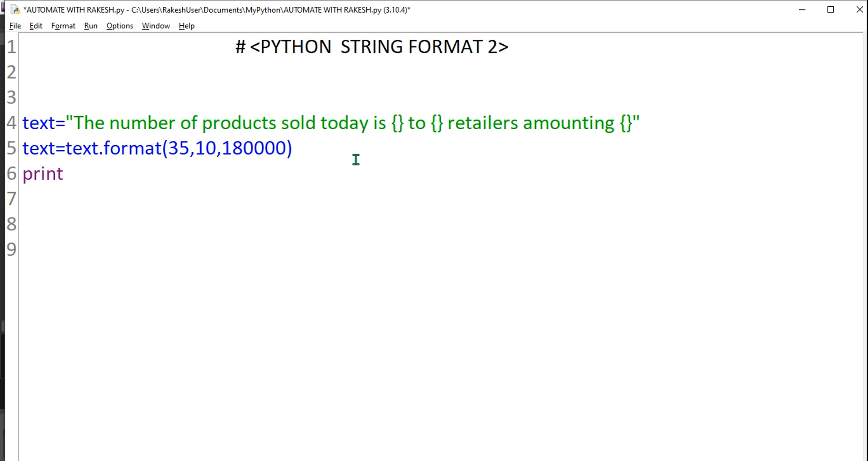
pyautogui.write('()')
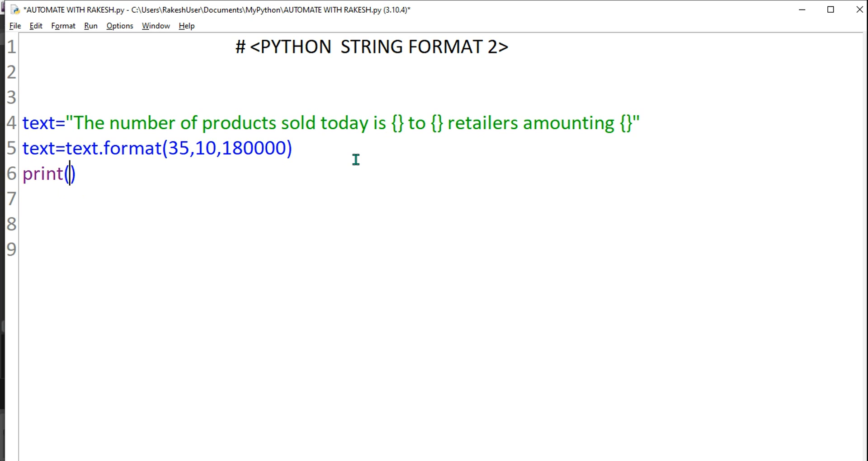
pyautogui.write('text')
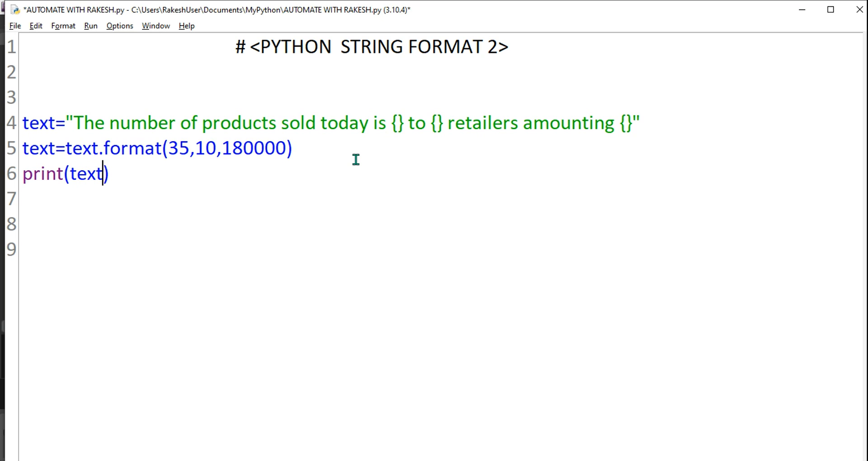
# - Run the script so the shell prints 35 to 10 retailers amounting 180000
pyautogui.press('F5')
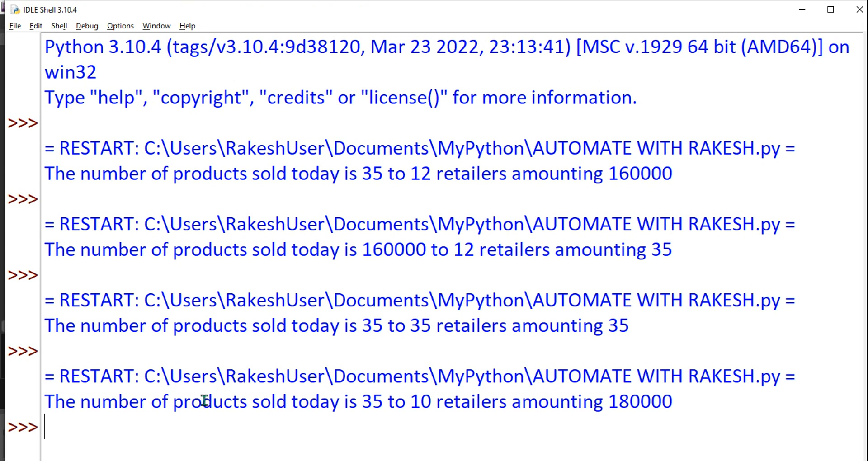
pyautogui.moveTo(79, 401); pyautogui.dragTo(434, 401)
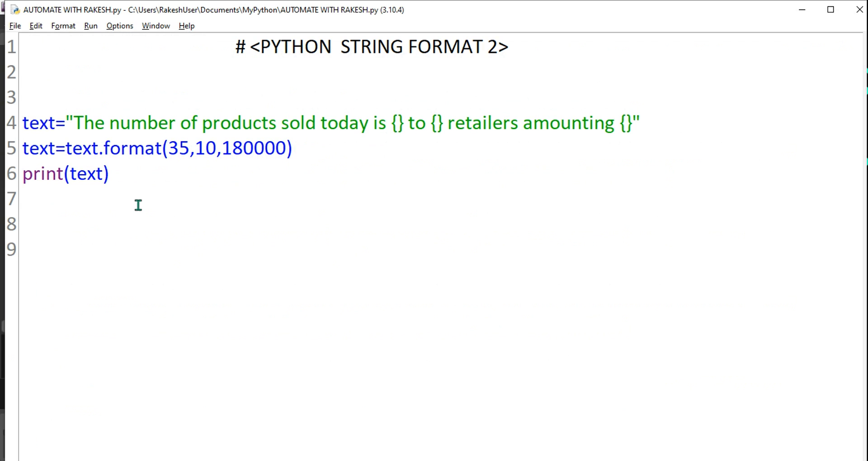
pyautogui.moveTo(271, 168)
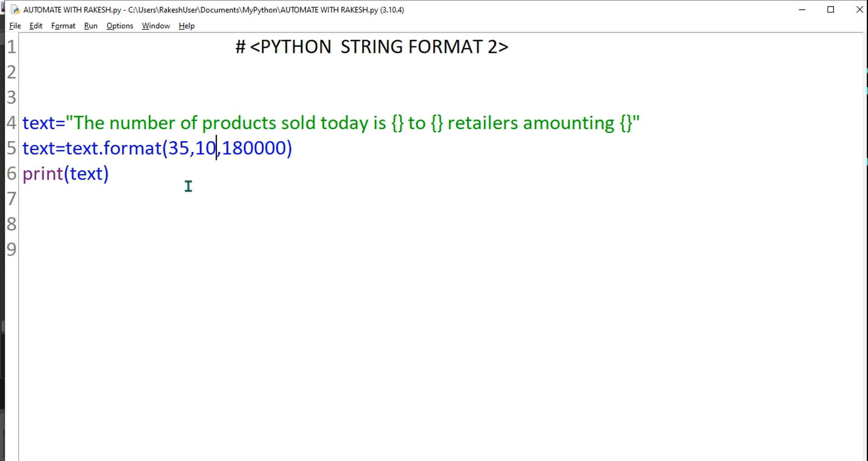
pyautogui.moveTo(166, 148); pyautogui.dragTo(287, 148)
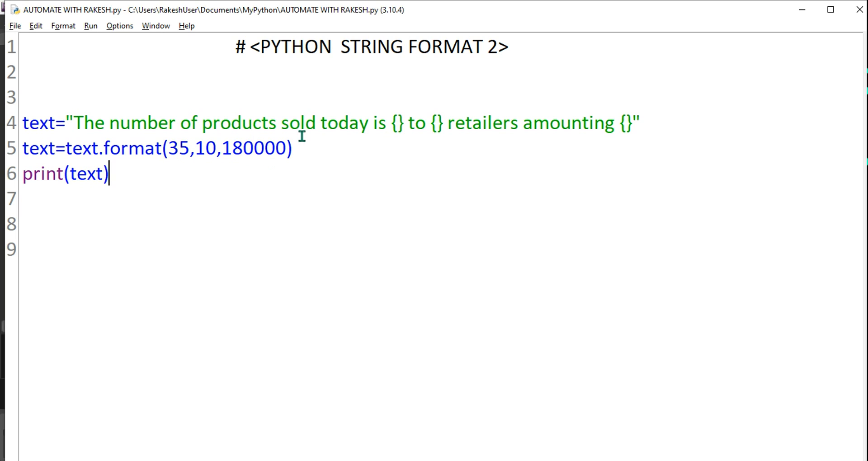
# - Index the placeholders as {1}, {0} and {2} and save the script
pyautogui.click(292, 149)
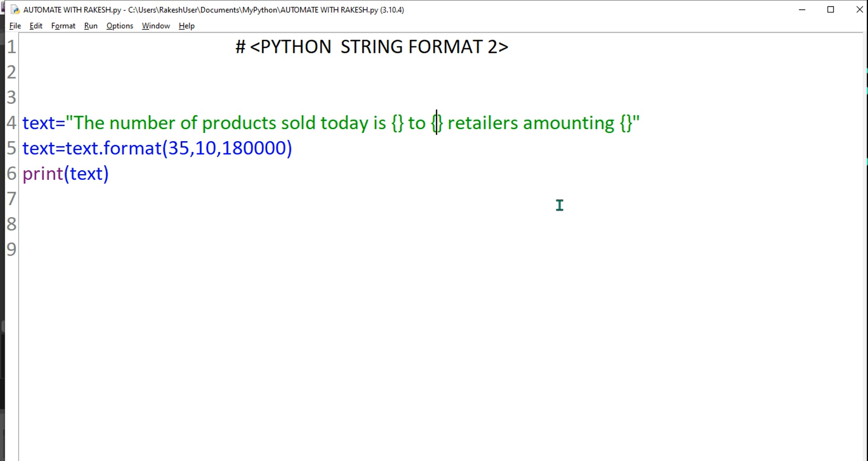
pyautogui.write('0')
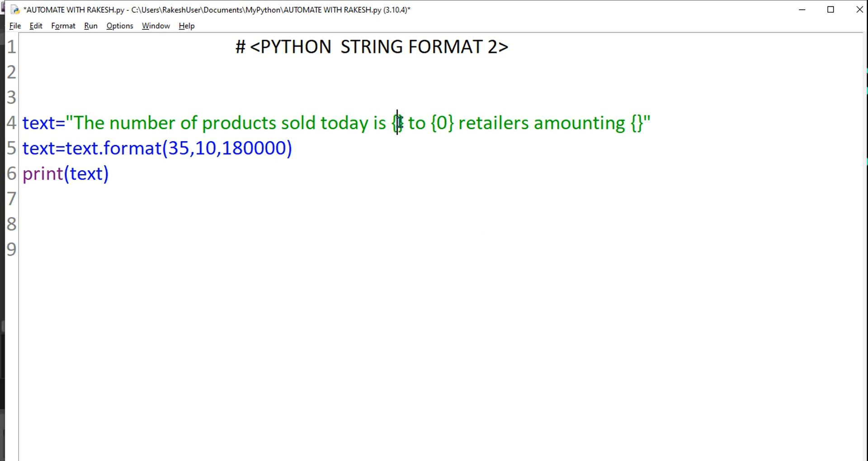
pyautogui.write('1')
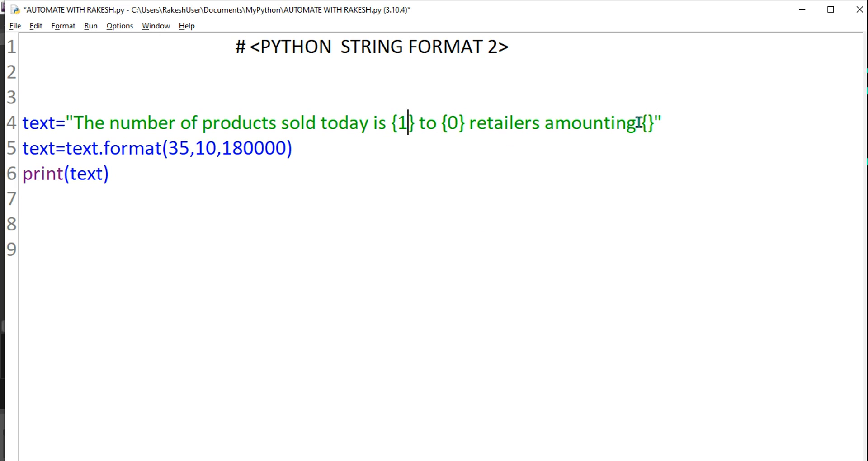
pyautogui.write('2')
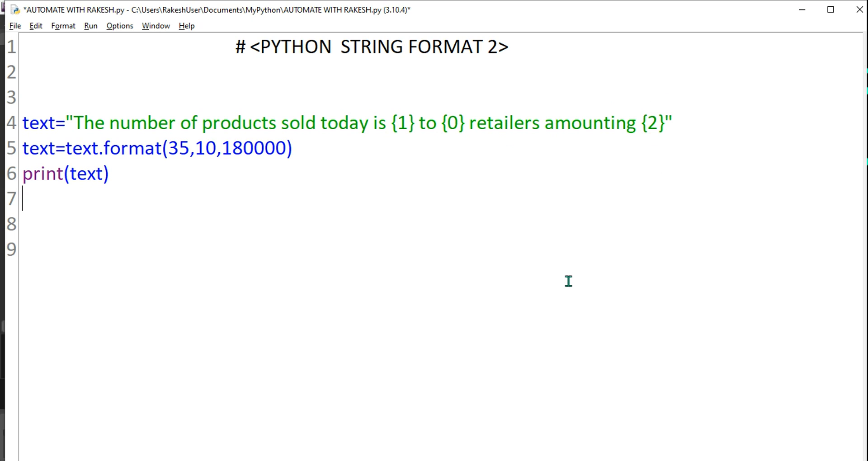
pyautogui.press('ctrl+s')
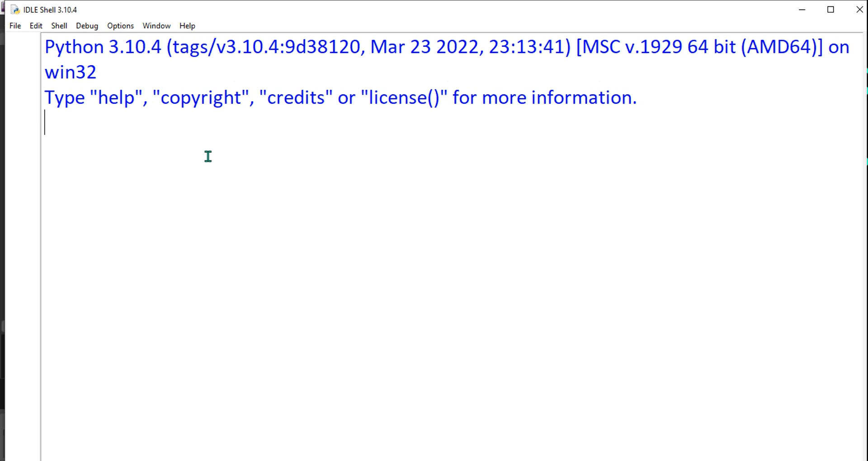
# - Return to the editor and point out that {1} maps to the argument 10
pyautogui.press('F5')
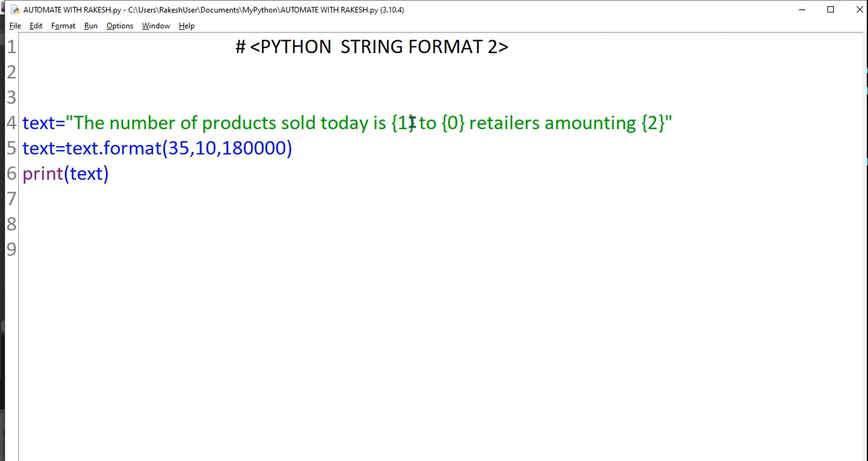
pyautogui.doubleClick(406, 123)
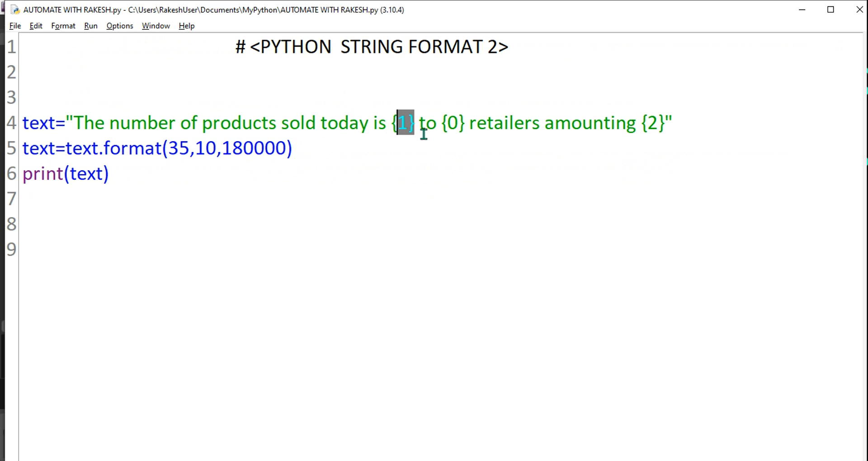
pyautogui.press('F5')
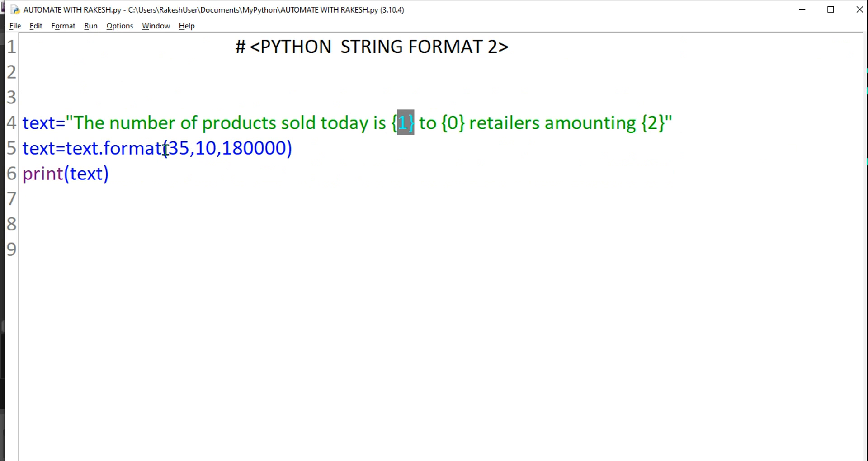
pyautogui.click(665, 154)
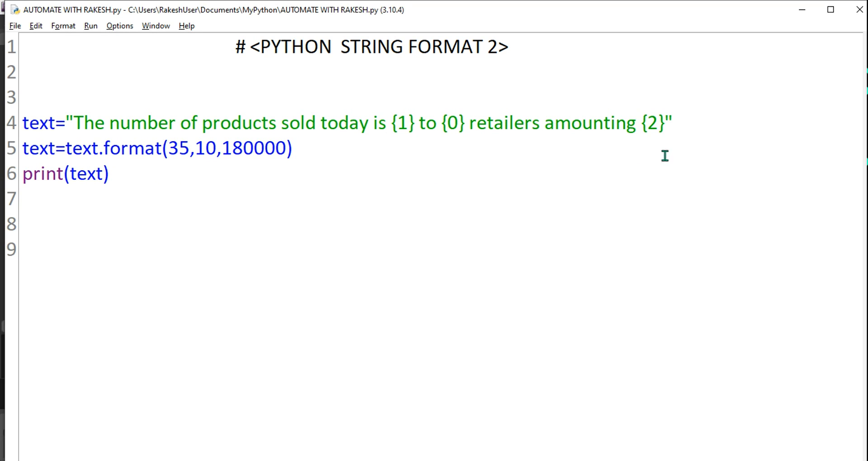
pyautogui.doubleClick(205, 148)
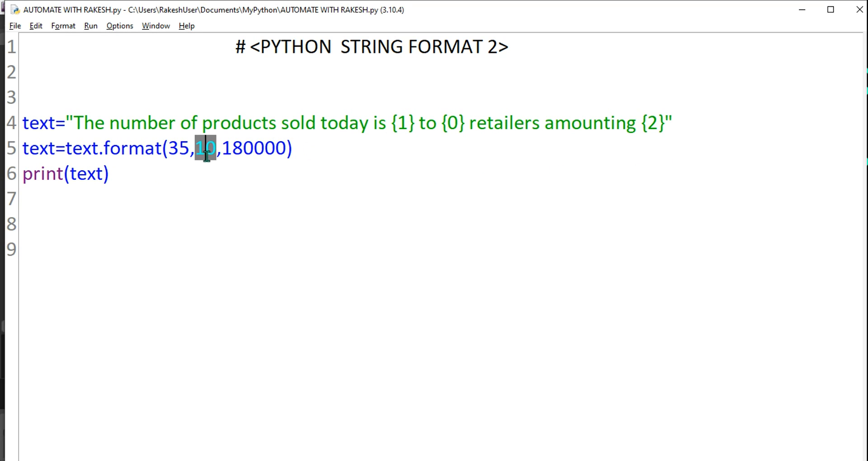
pyautogui.moveTo(269, 265)
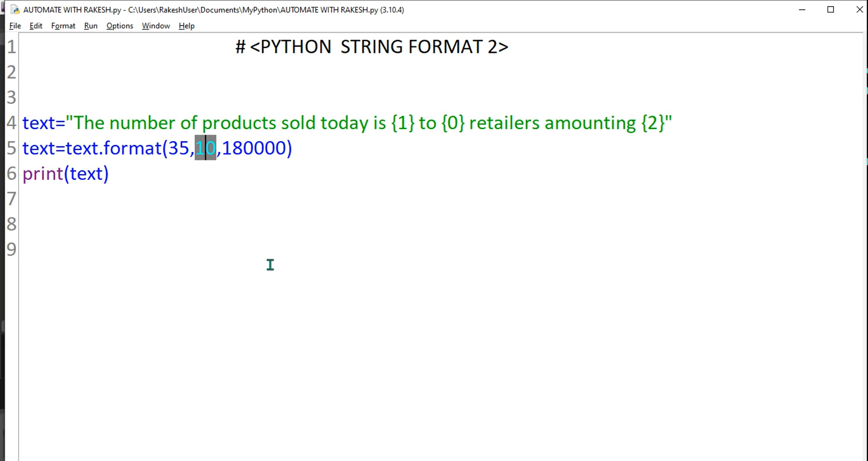
# - Make the placeholders {0}, {0}, {1} with format(35,180000), save and run to print 35 to 35 retailers amounting 180000
pyautogui.press('Delete')
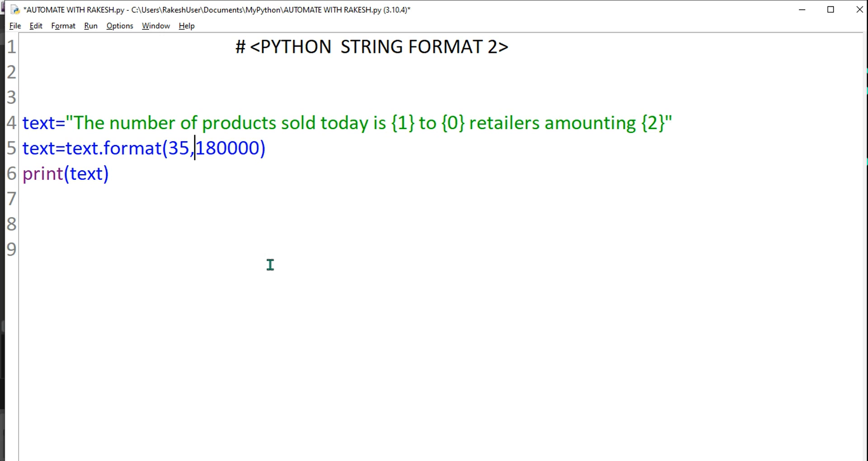
pyautogui.moveTo(443, 110)
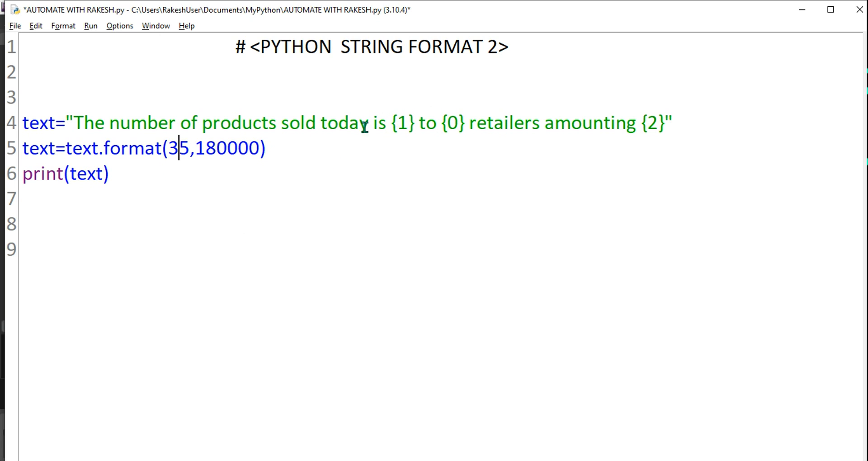
pyautogui.doubleClick(177, 148)
pyautogui.write('0')
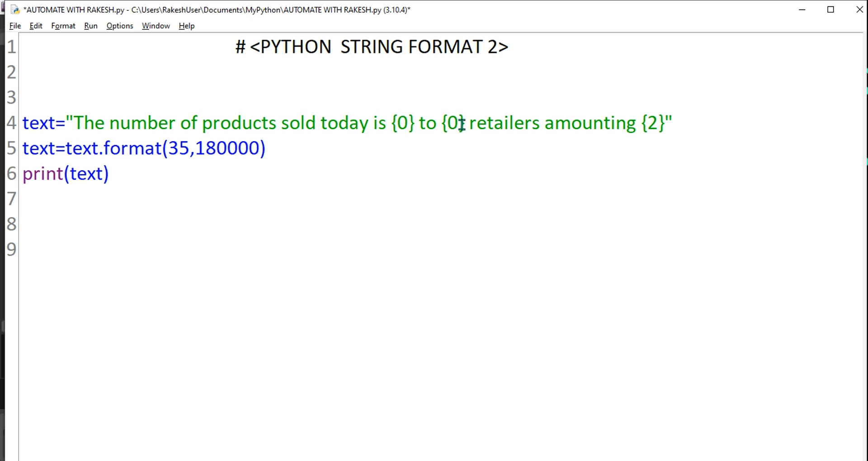
pyautogui.press('BackSpace')
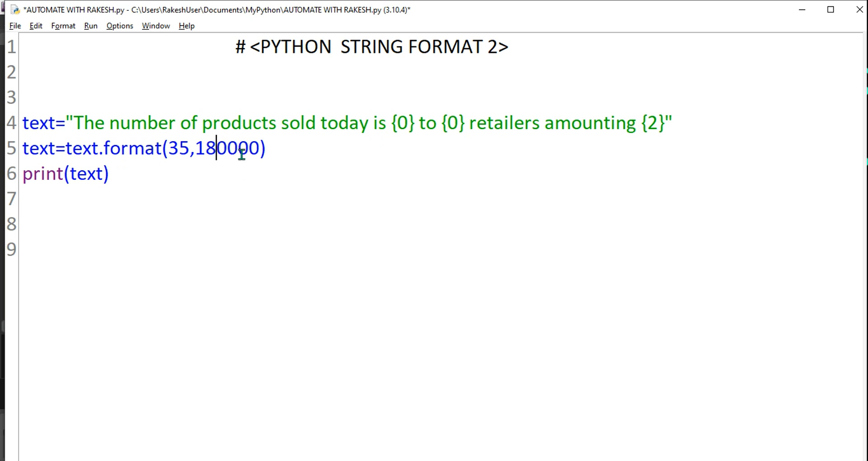
pyautogui.click(658, 123)
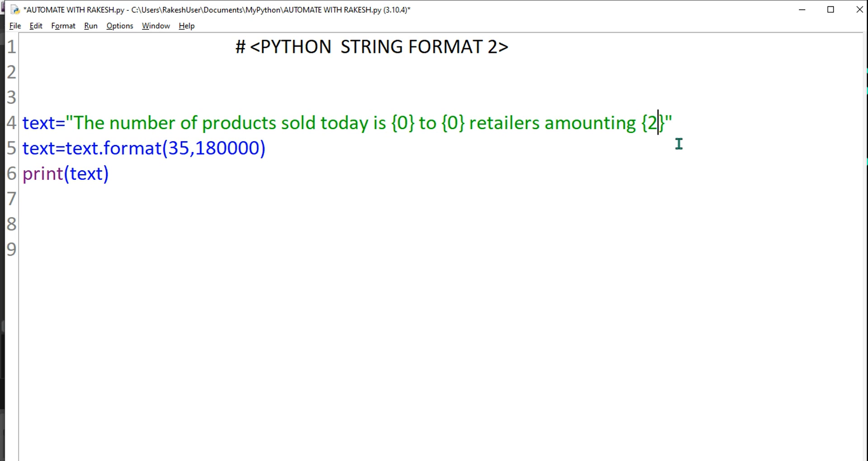
pyautogui.write('1')
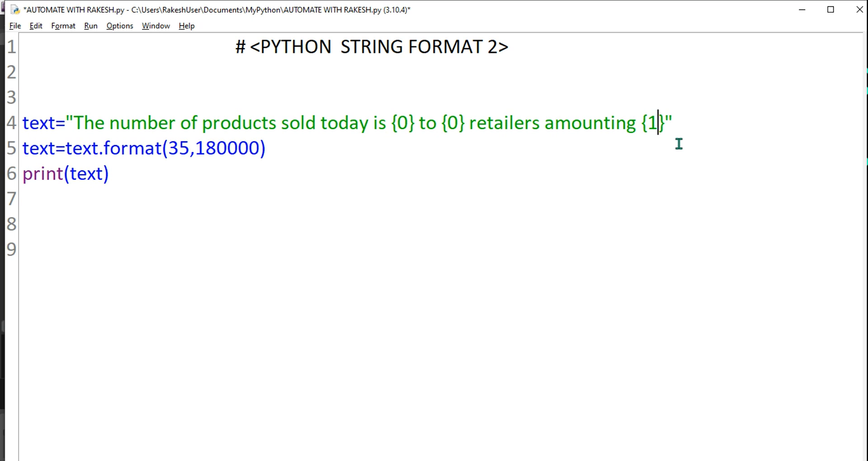
pyautogui.press('ctrl+s')
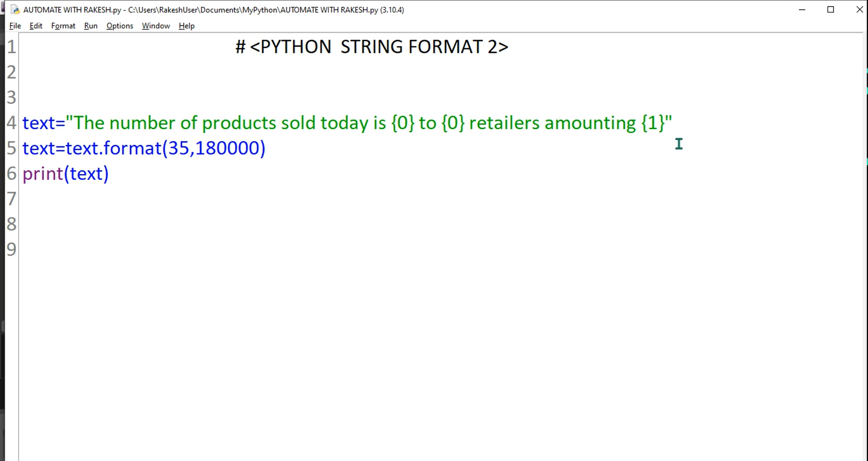
pyautogui.press('F5')
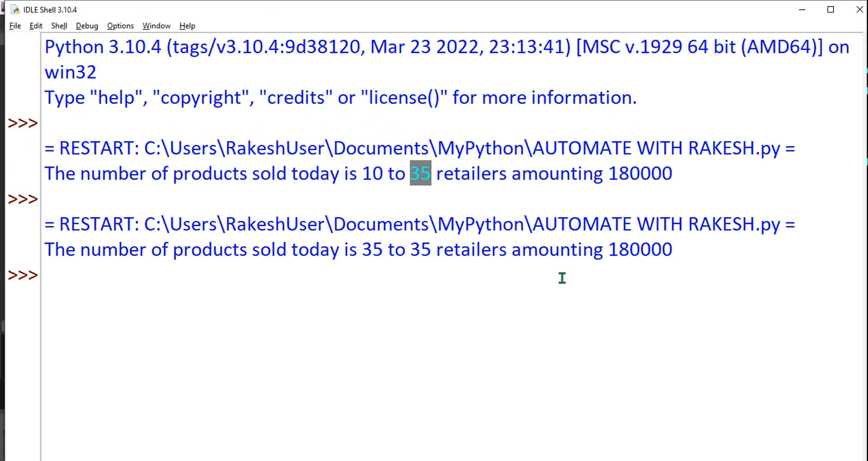
# - Highlight the printed sentence in the shell before returning to the editor
pyautogui.moveTo(81, 249); pyautogui.dragTo(360, 249)
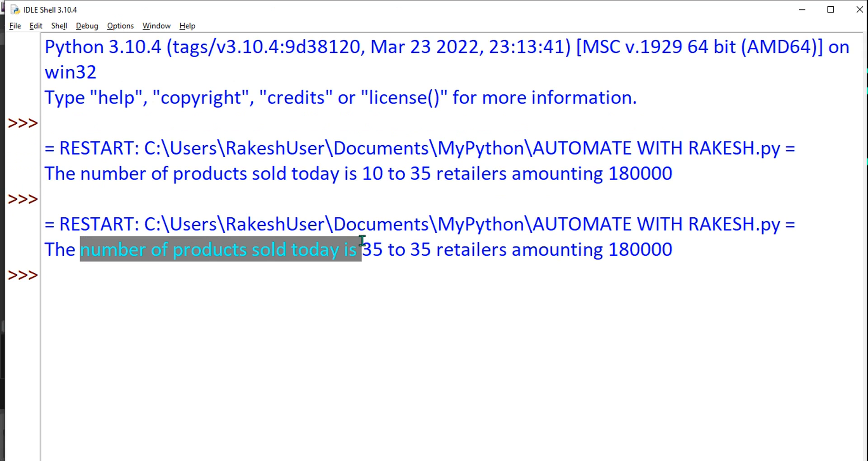
pyautogui.moveTo(359, 249); pyautogui.dragTo(511, 250)
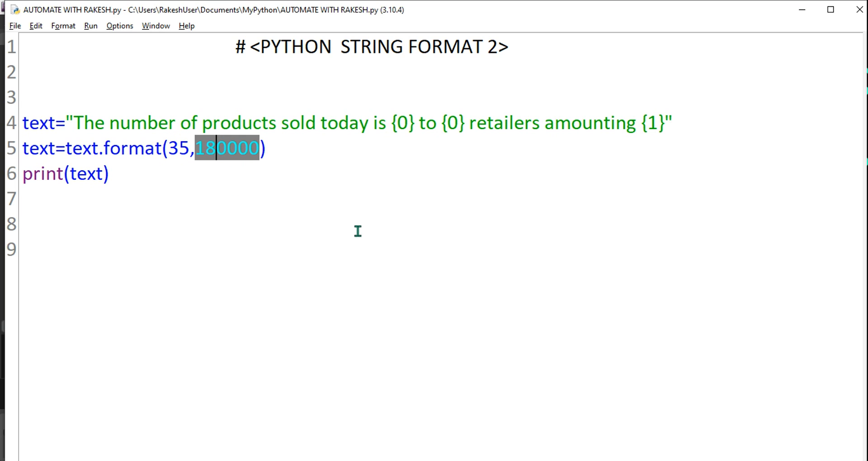
pyautogui.moveTo(331, 28)
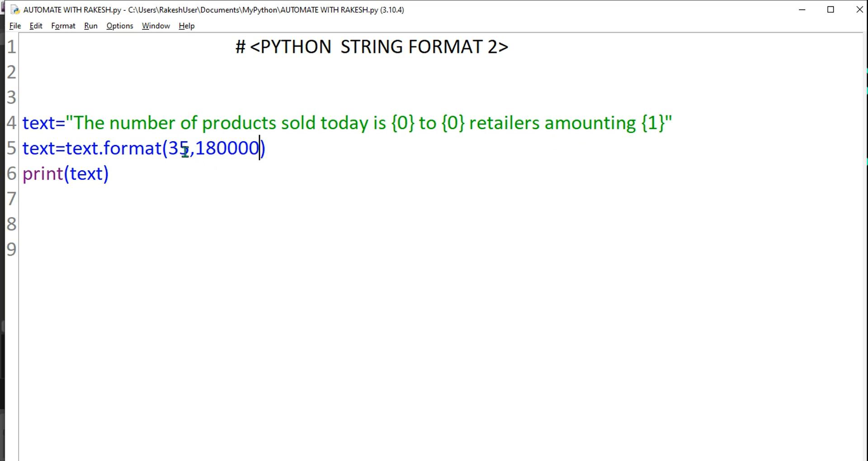
# - Point out the format value 35, then remove the index from the last placeholder after amounting
pyautogui.doubleClick(178, 148)
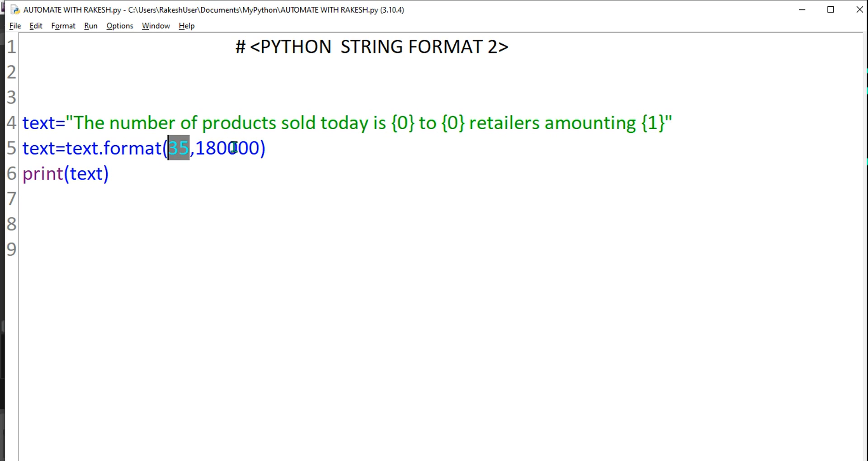
pyautogui.click(178, 149)
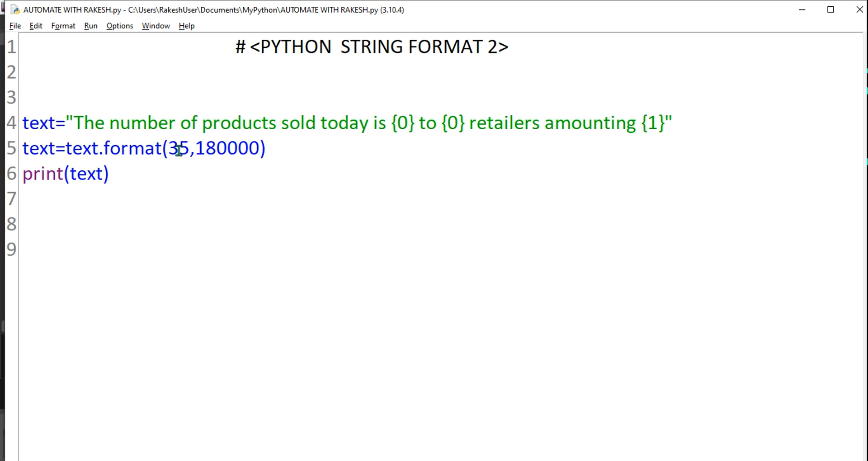
pyautogui.doubleClick(178, 148)
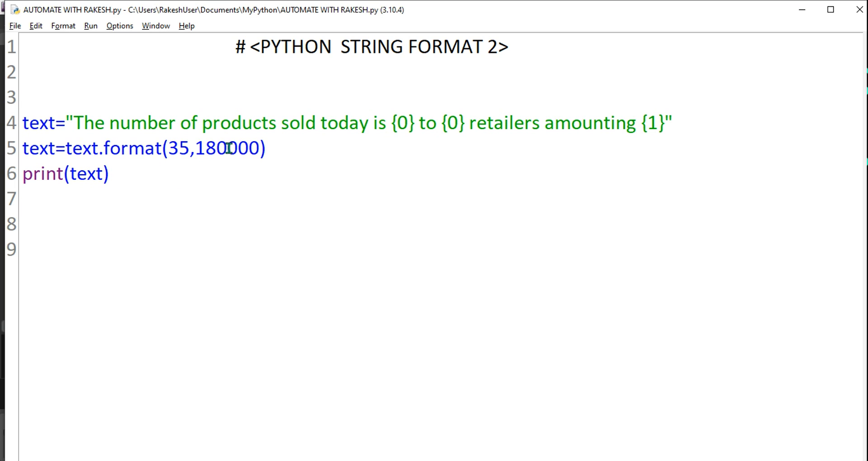
pyautogui.doubleClick(231, 148)
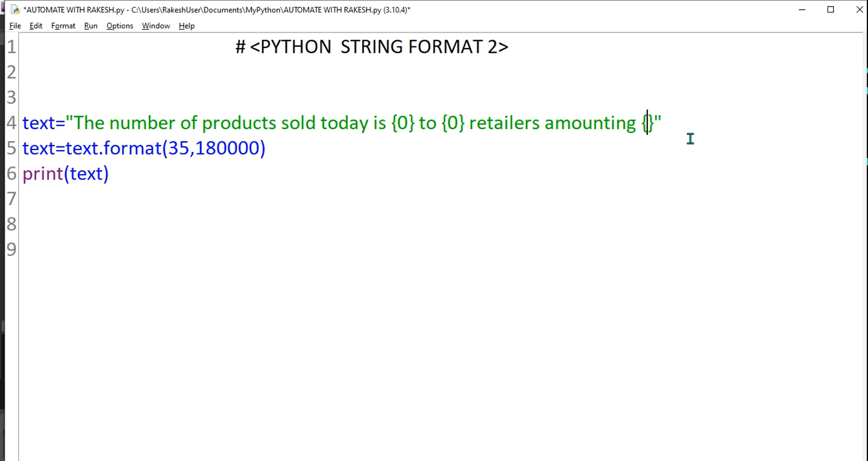
# - Make the last placeholder {0} so all three use index 0, save, and highlight the format line
pyautogui.write('0')
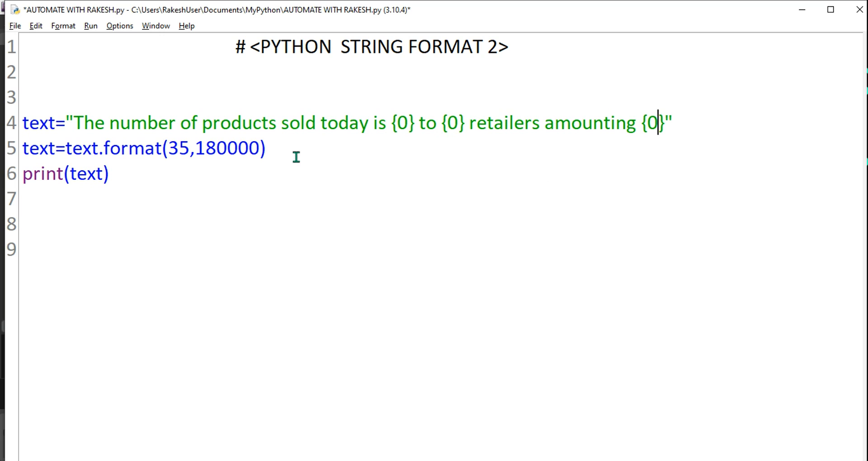
pyautogui.click(177, 149)
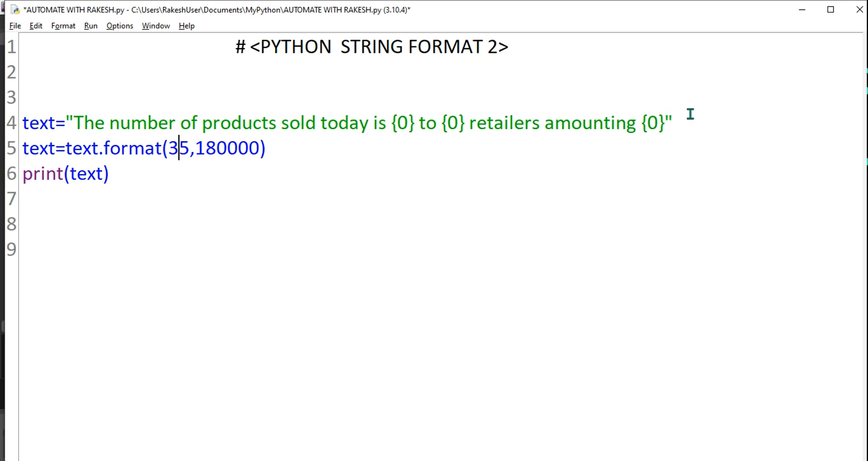
pyautogui.doubleClick(229, 148)
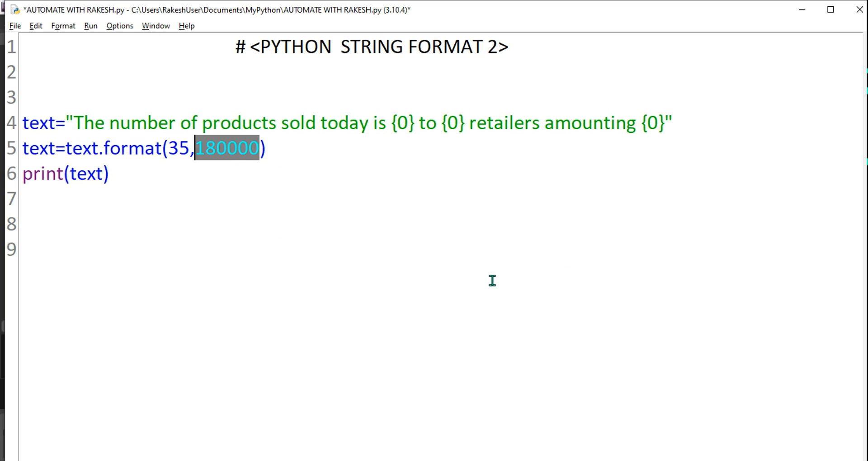
pyautogui.press('F5')
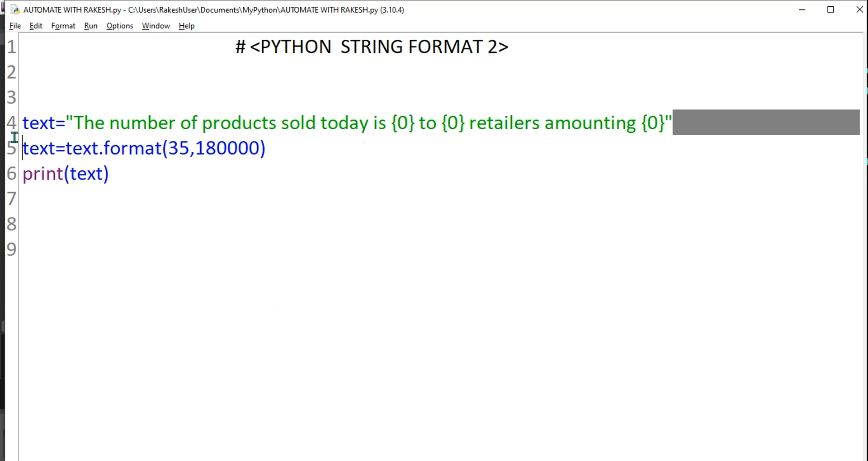
pyautogui.moveTo(90, 147); pyautogui.dragTo(257, 147)
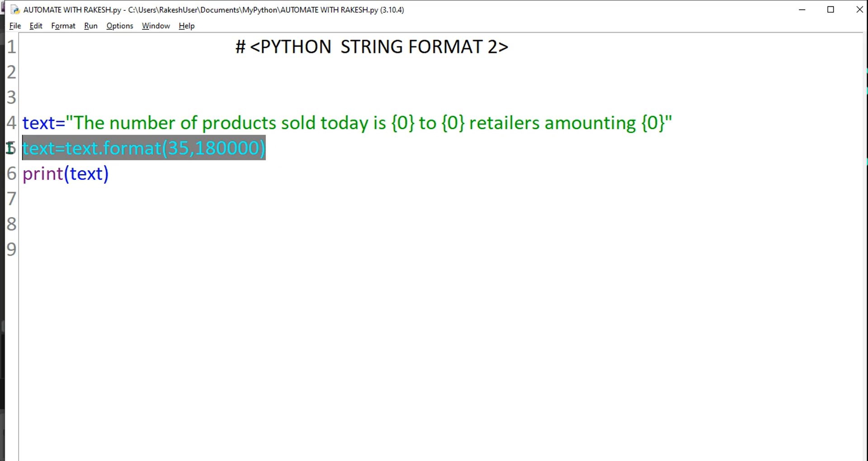
pyautogui.click(108, 174)
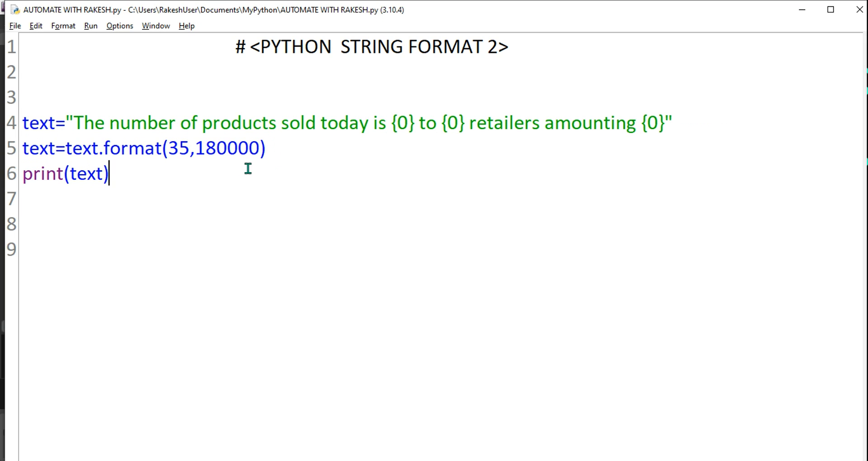
pyautogui.moveTo(370, 200)
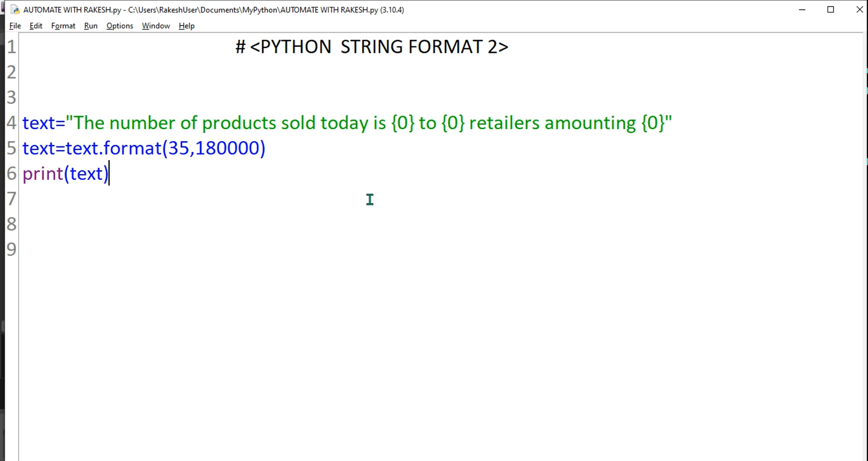